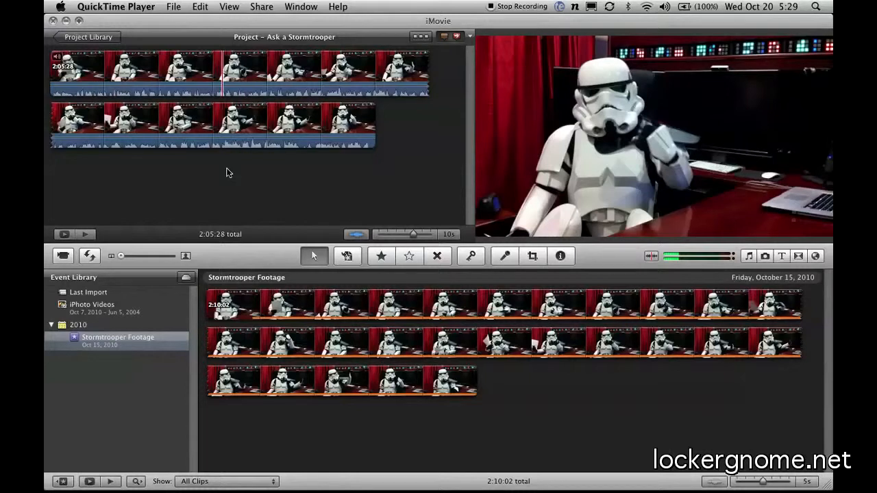
pyautogui.moveTo(254, 200)
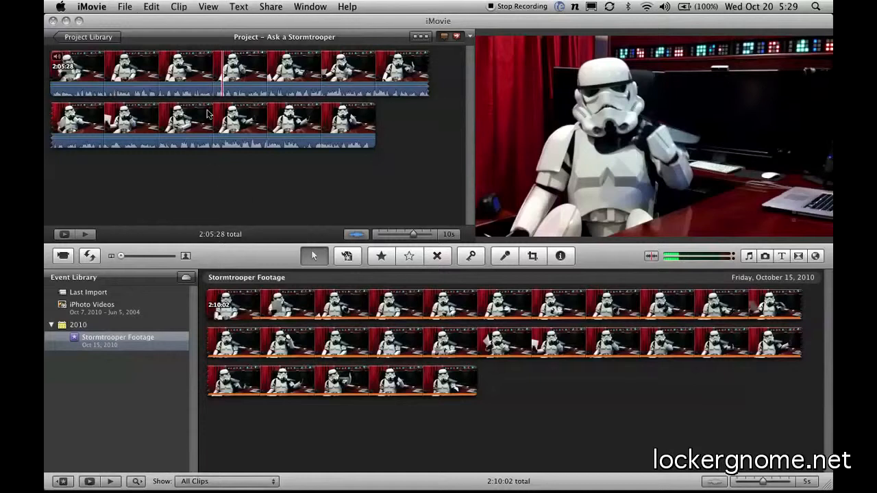
# - Select every clip in the Ask a Stormtrooper project and show their clip adjustment options
pyautogui.click(124, 7)
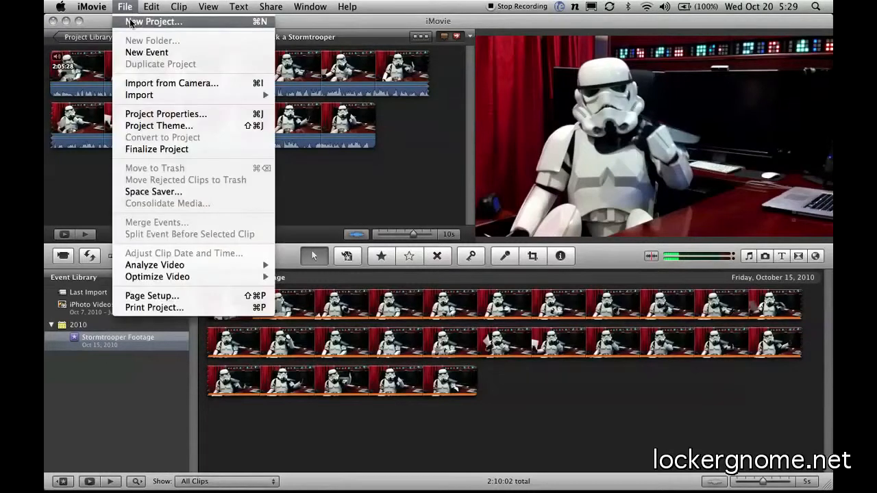
pyautogui.click(154, 22)
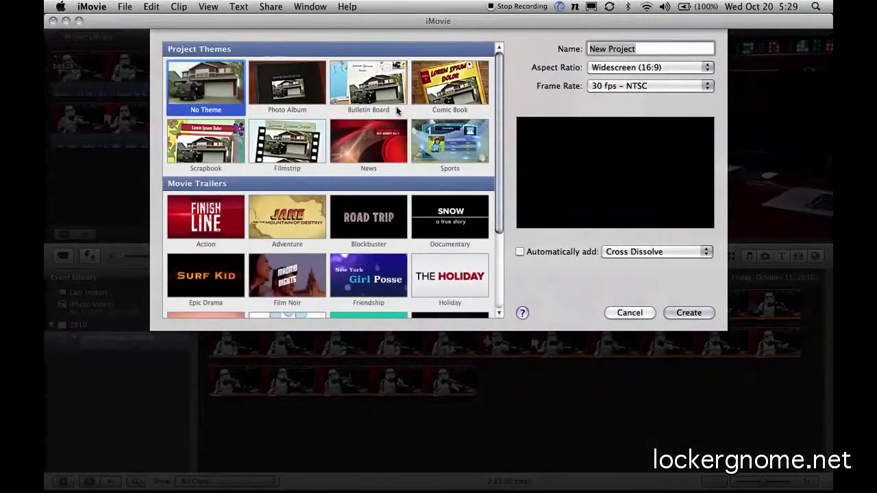
pyautogui.moveTo(450, 165)
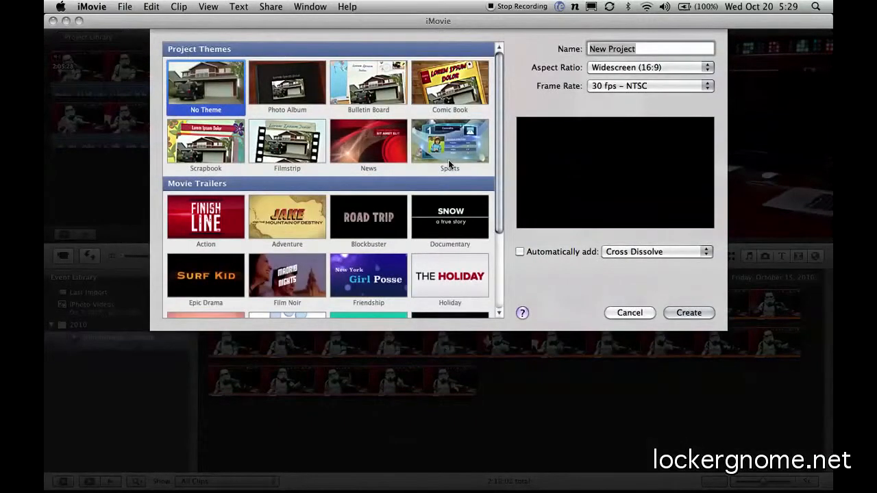
pyautogui.moveTo(496, 156)
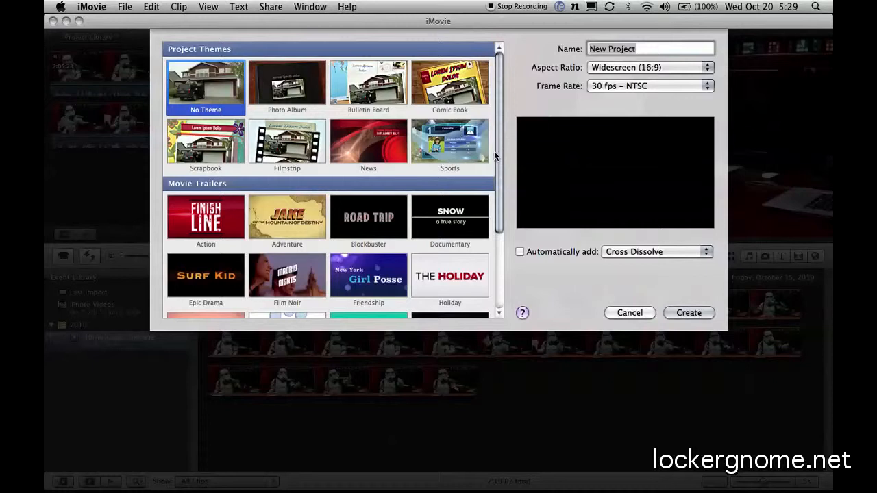
pyautogui.scroll(-3)
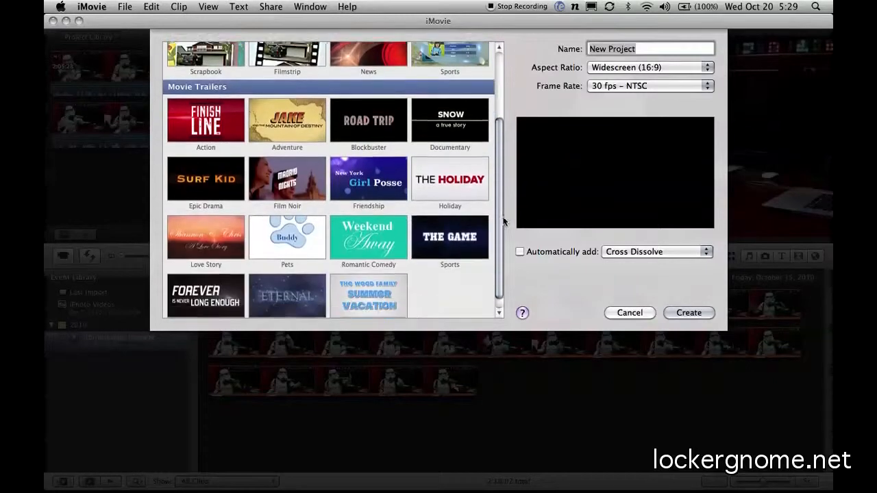
pyautogui.scroll(-3)
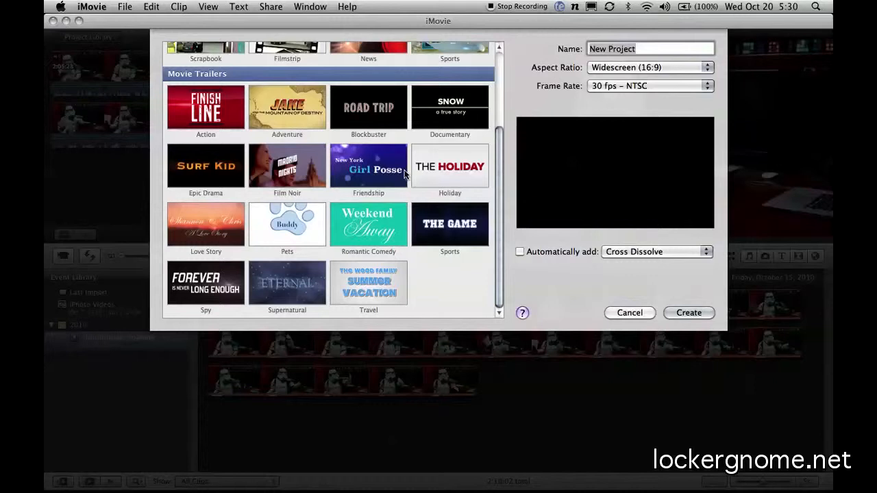
pyautogui.moveTo(490, 167)
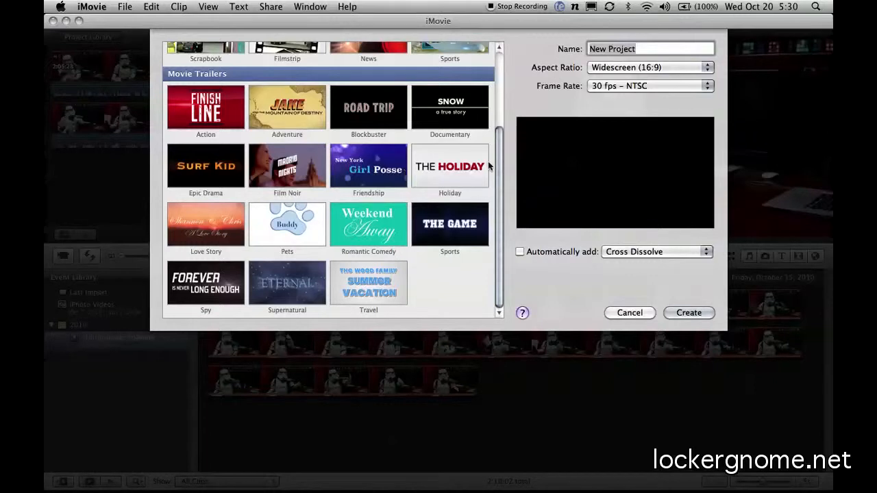
pyautogui.moveTo(516, 121)
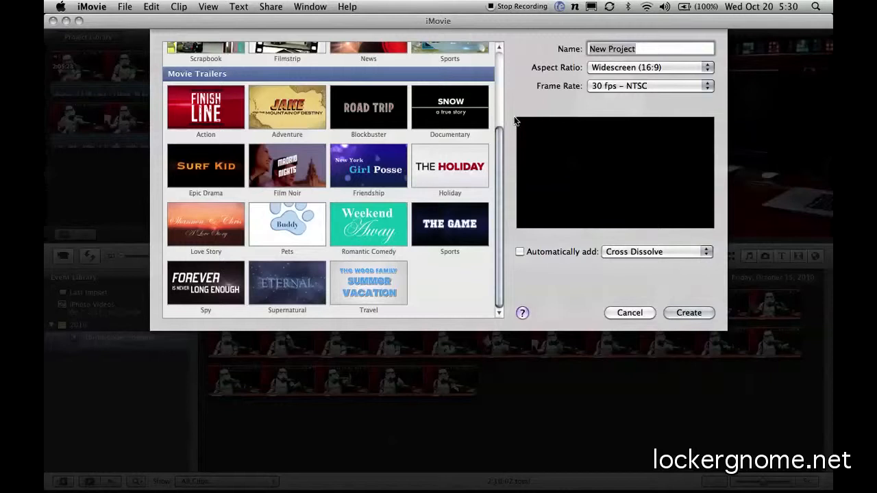
pyautogui.scroll(3)
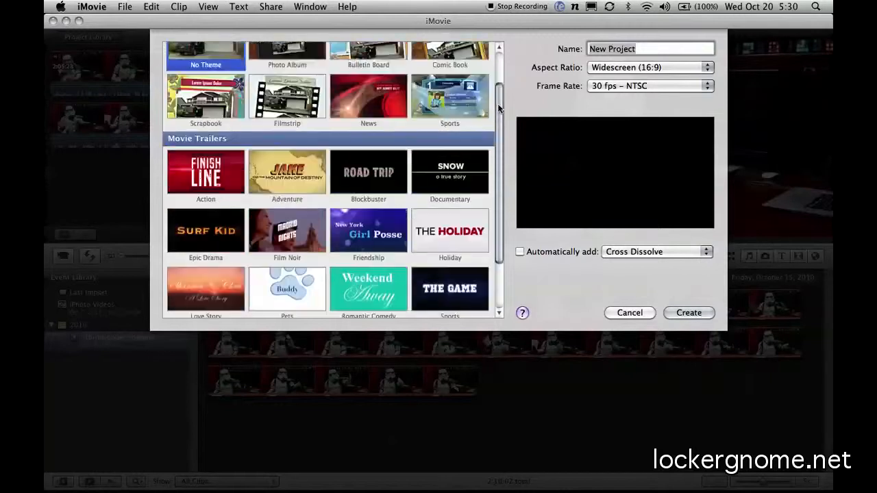
pyautogui.scroll(3)
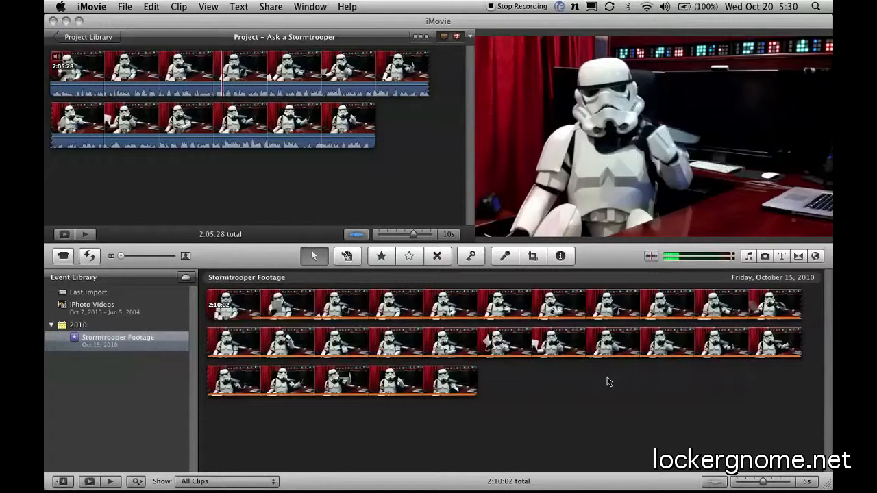
pyautogui.moveTo(411, 205)
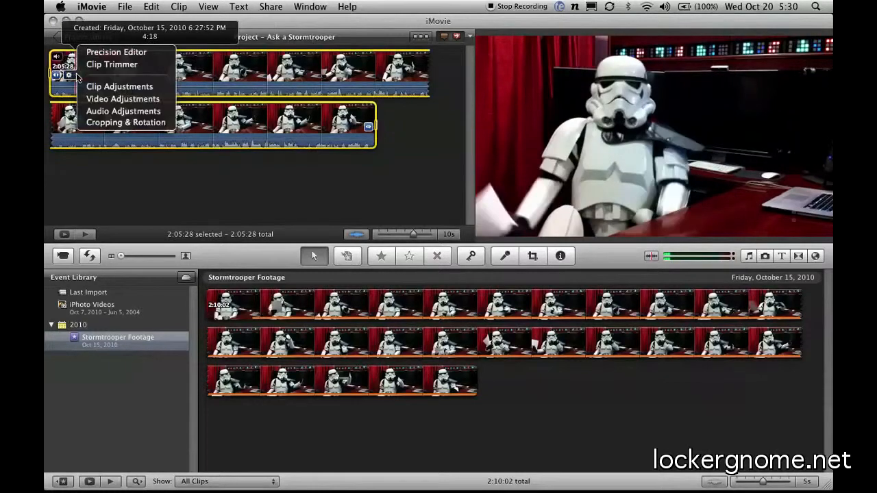
# - Browse the Video Effect choices and cancel, leaving the video effect at None
pyautogui.click(119, 86)
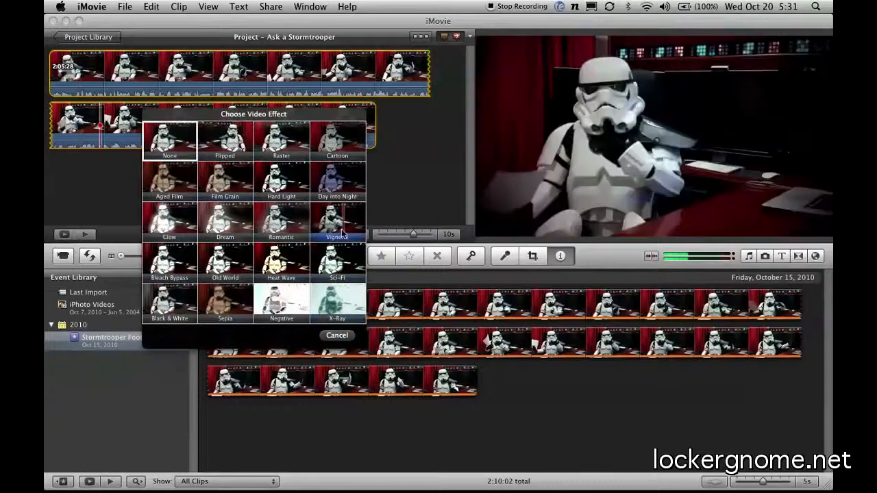
pyautogui.click(337, 302)
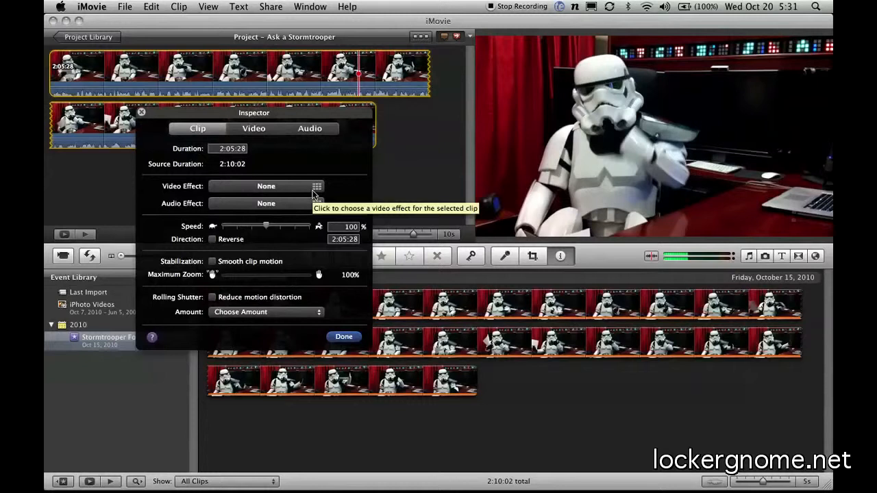
pyautogui.moveTo(249, 207)
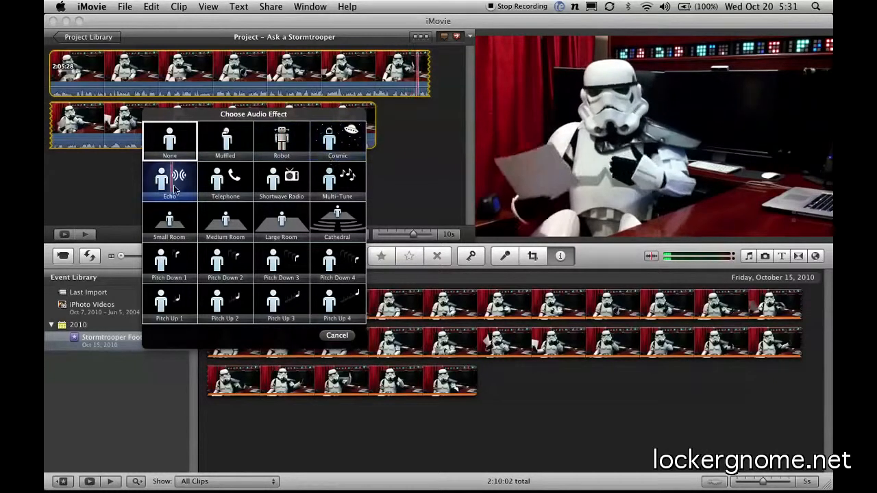
# - Preview Echo, Shortwave Radio, Pitch Down and Pitch Up, then cancel without applying any
pyautogui.click(225, 182)
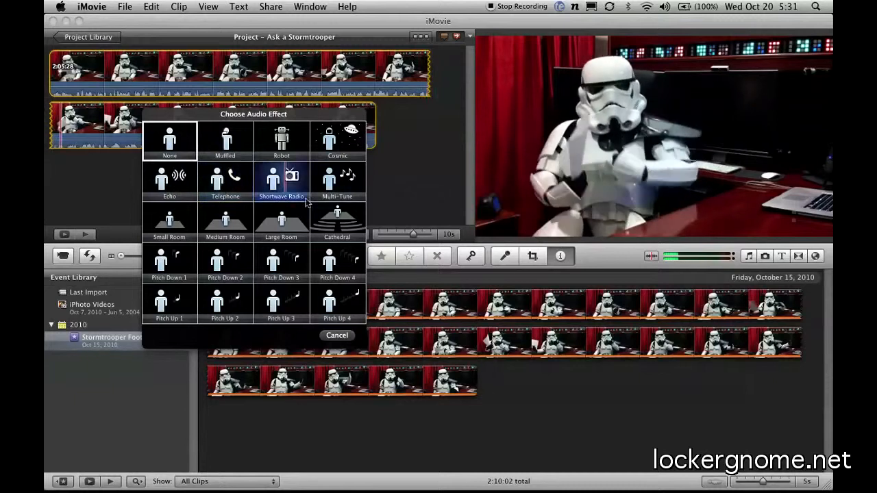
pyautogui.click(170, 140)
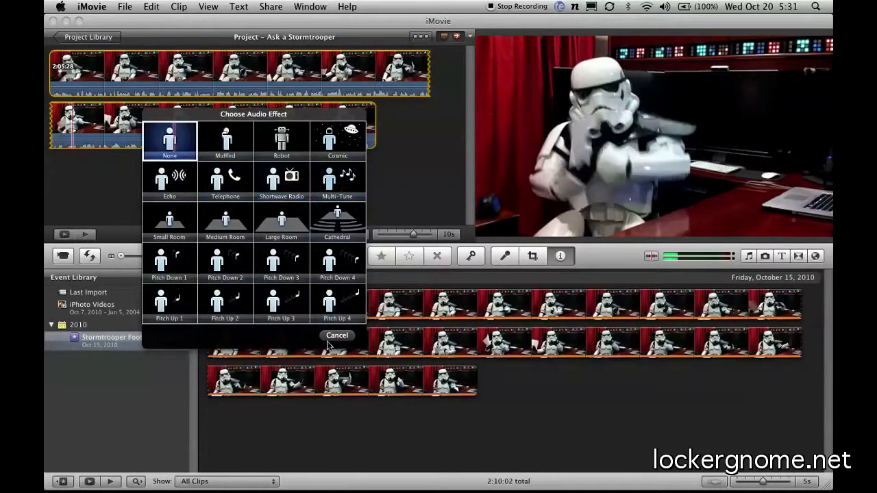
pyautogui.click(169, 262)
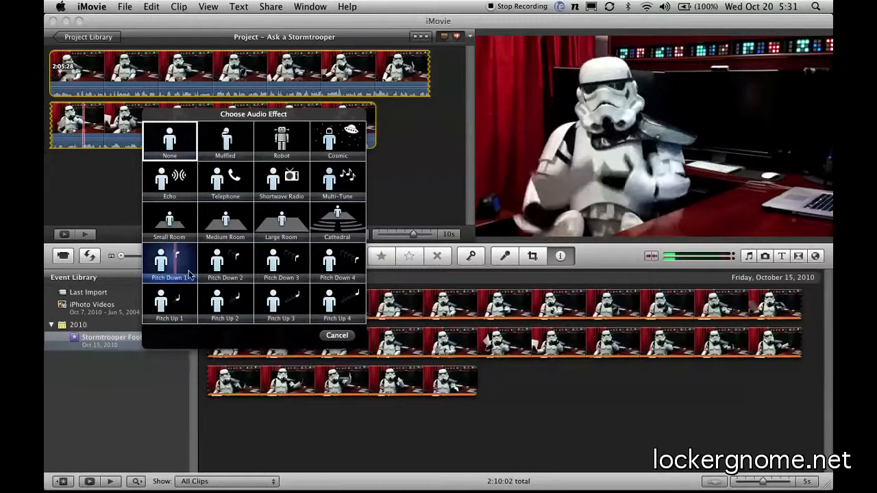
pyautogui.click(337, 301)
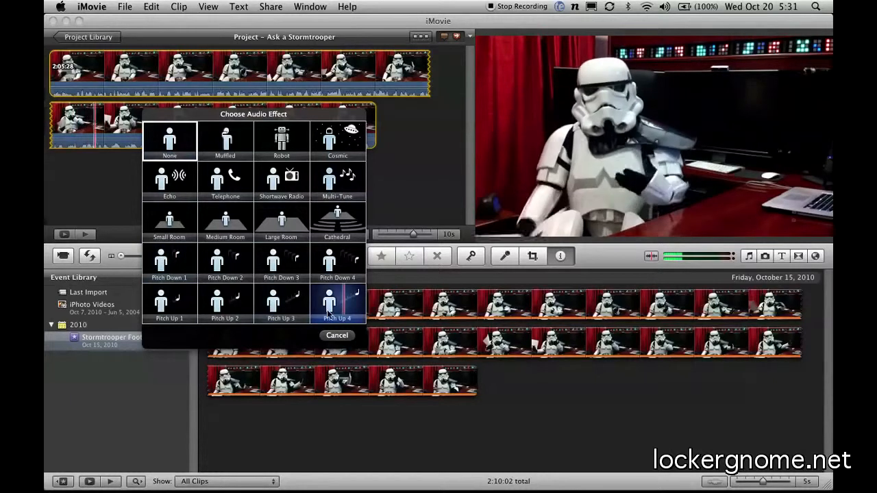
pyautogui.click(169, 141)
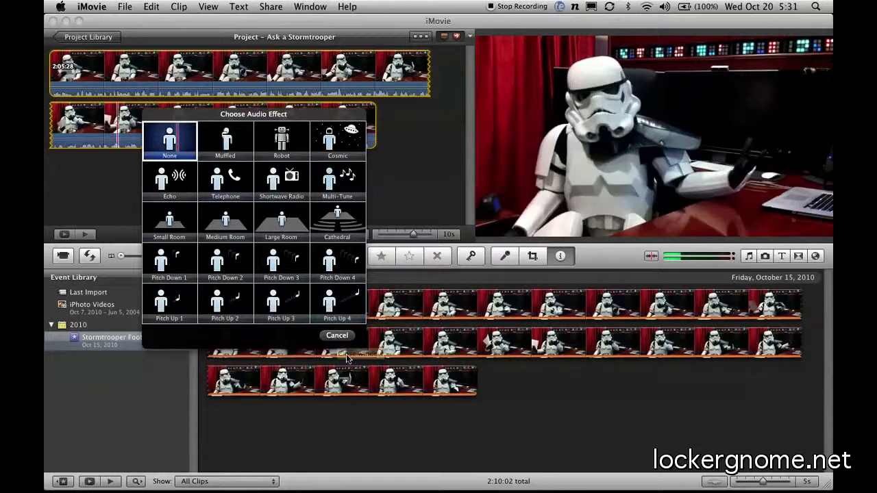
pyautogui.click(336, 335)
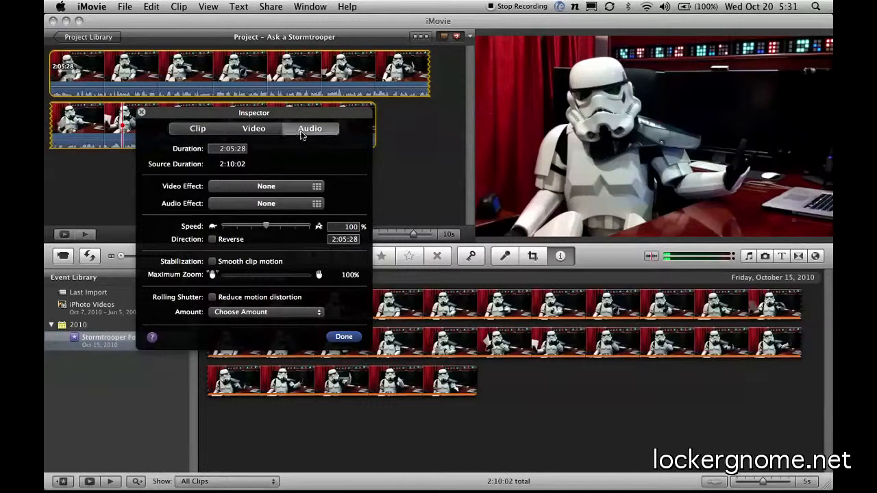
# - Apply Treble Boost, then lower the bass bands for a custom equalizer curve at 84% volume
pyautogui.click(310, 129)
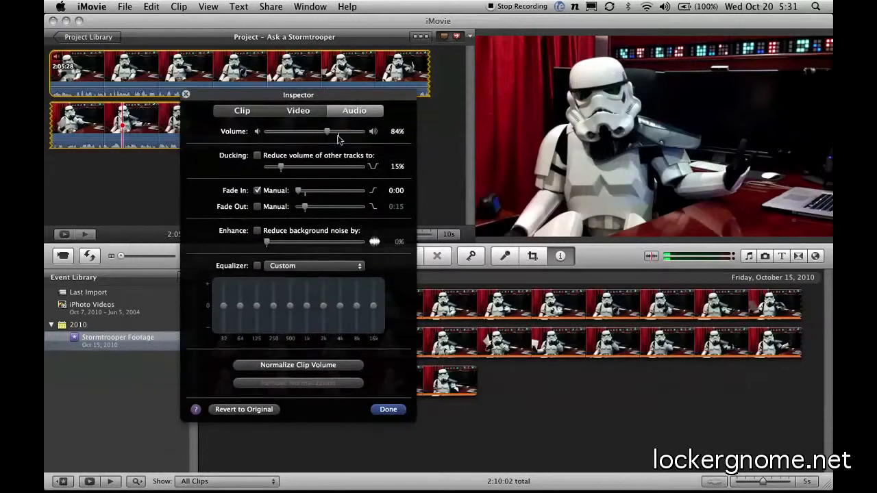
pyautogui.moveTo(259, 269)
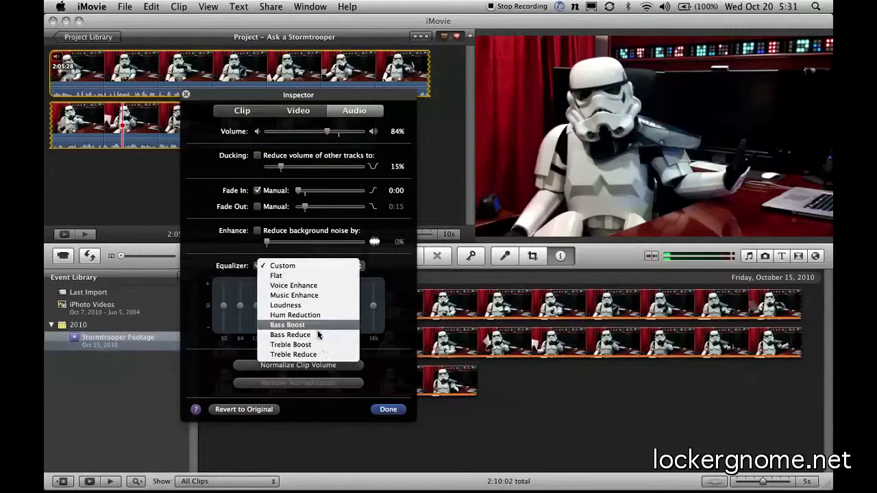
pyautogui.click(291, 344)
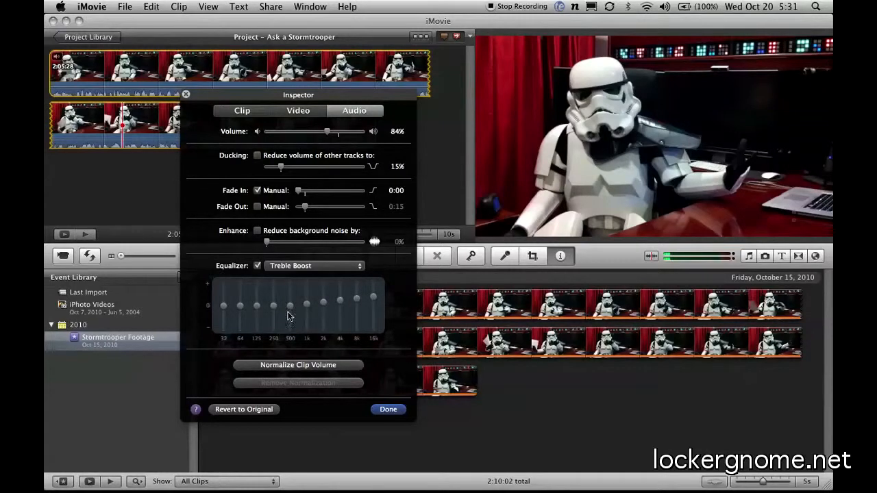
pyautogui.moveTo(223, 307); pyautogui.dragTo(224, 328)
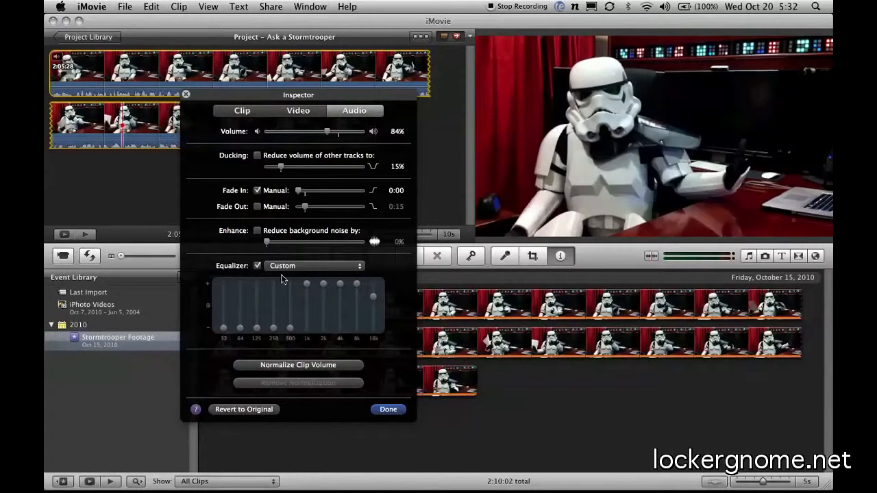
pyautogui.moveTo(331, 240)
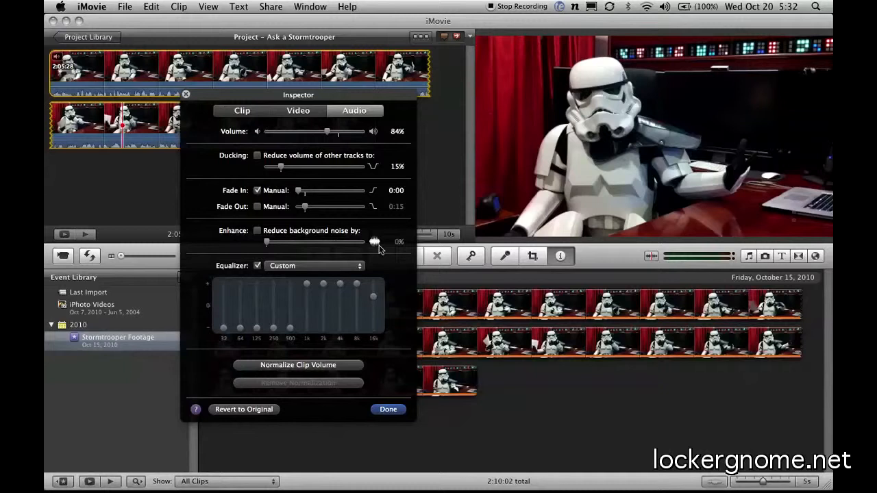
pyautogui.moveTo(369, 236)
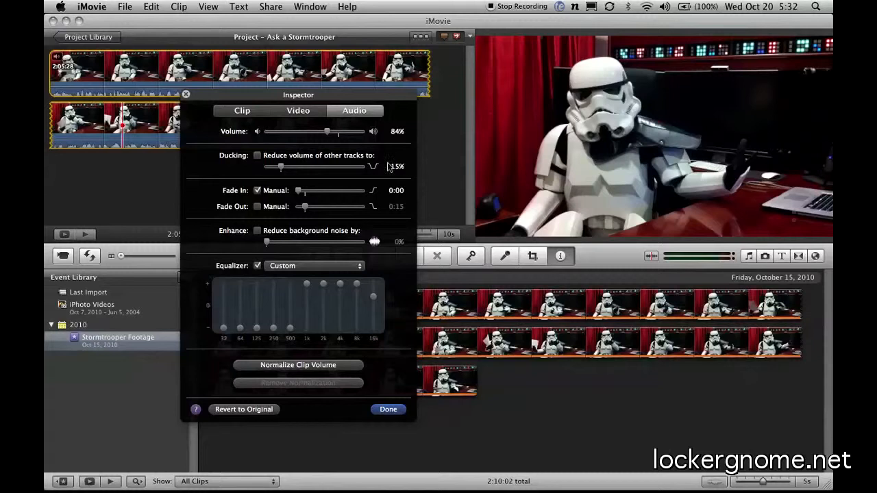
pyautogui.click(298, 110)
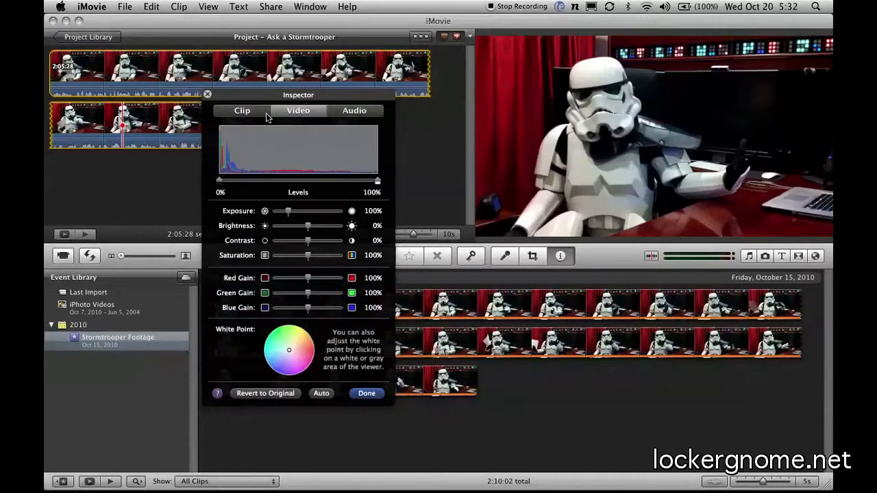
# - Review the clip's speed and effect settings unchanged, then close the Inspector
pyautogui.click(241, 110)
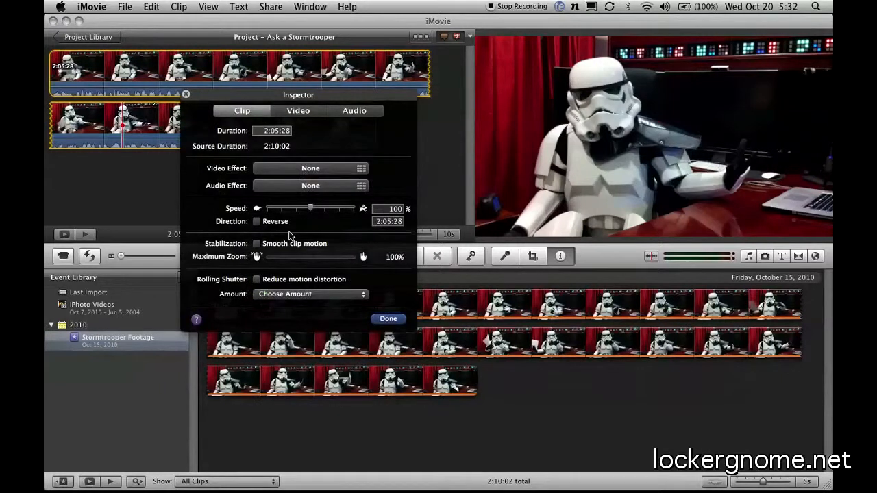
pyautogui.moveTo(261, 257)
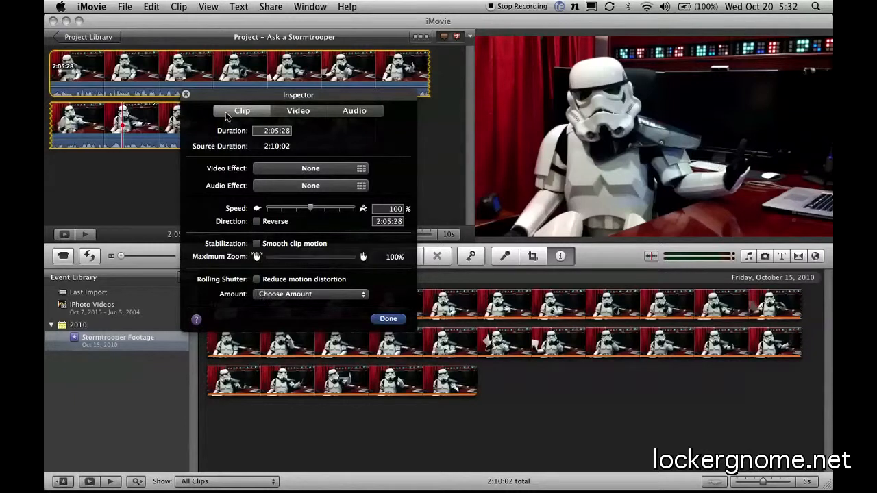
pyautogui.click(388, 319)
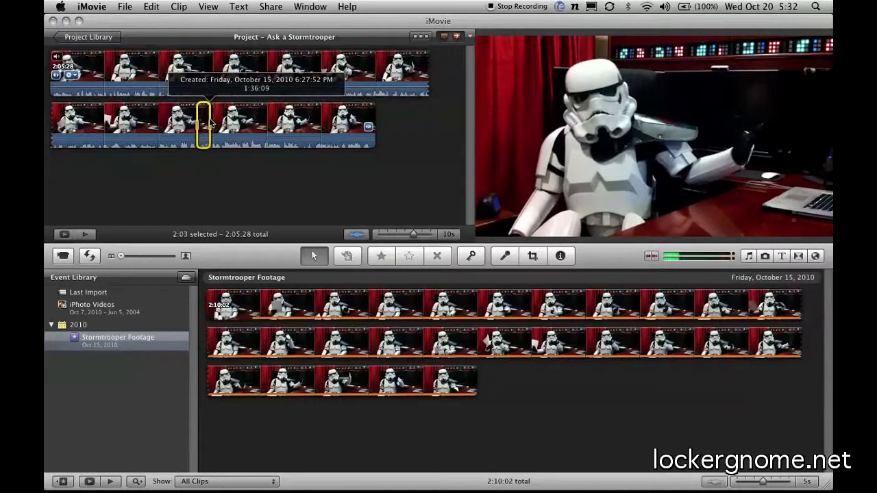
# - Apply a 50% Instant Replay to the selected footage from the Clip menu
pyautogui.click(178, 6)
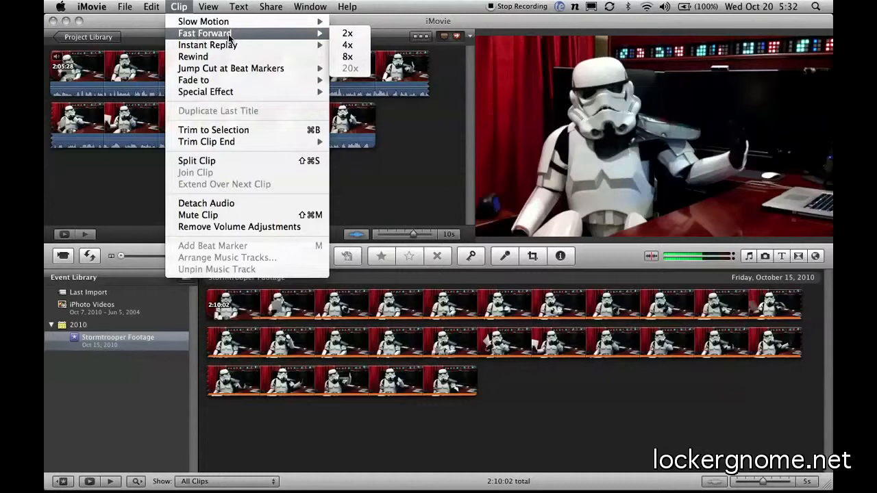
pyautogui.moveTo(277, 37)
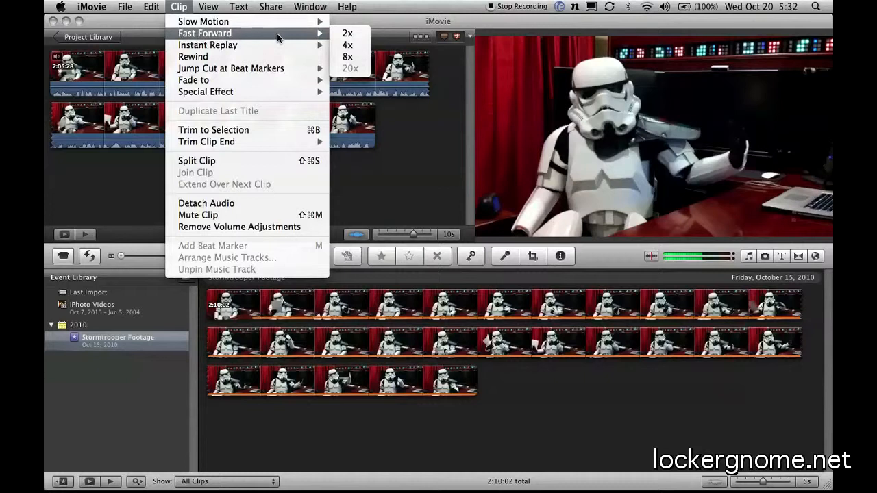
pyautogui.moveTo(208, 44)
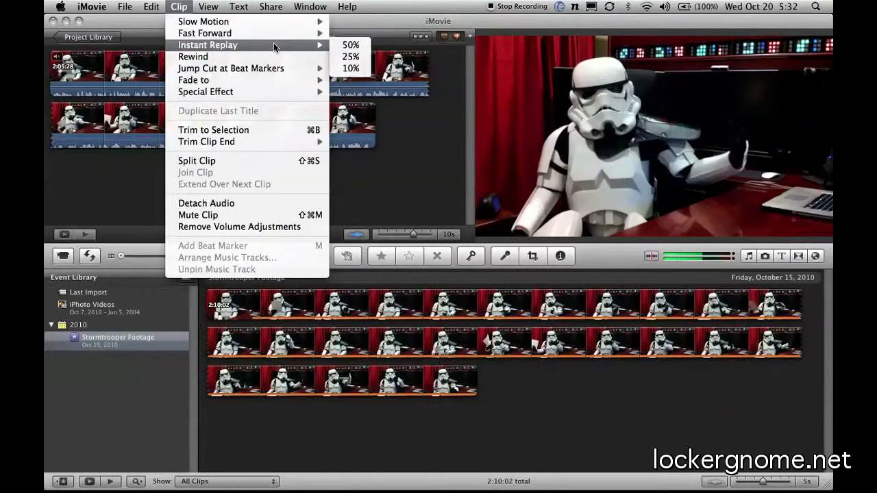
pyautogui.moveTo(231, 68)
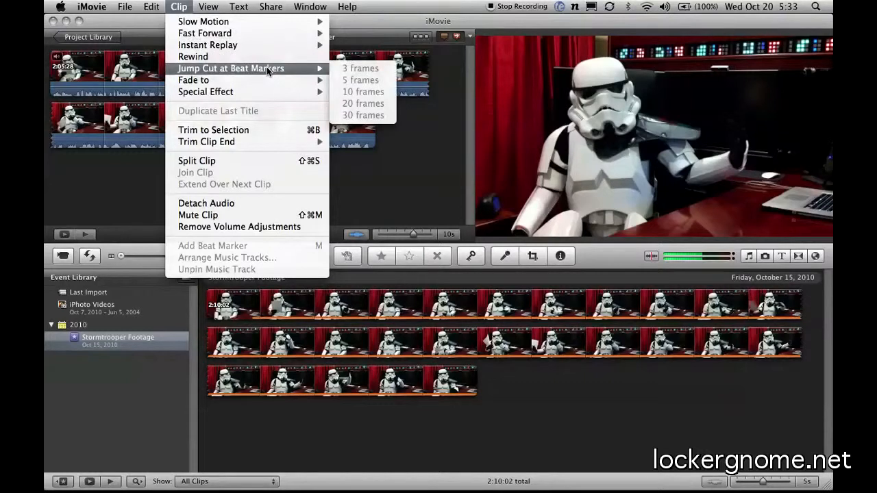
pyautogui.moveTo(206, 92)
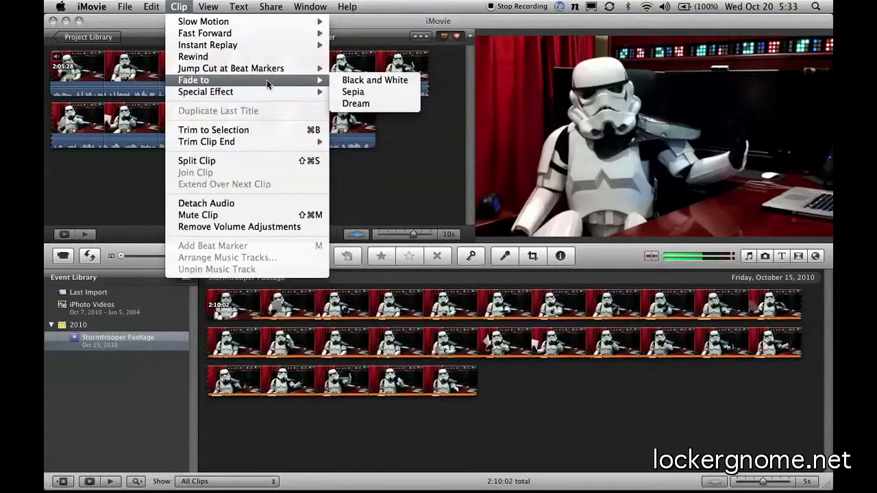
pyautogui.moveTo(264, 56)
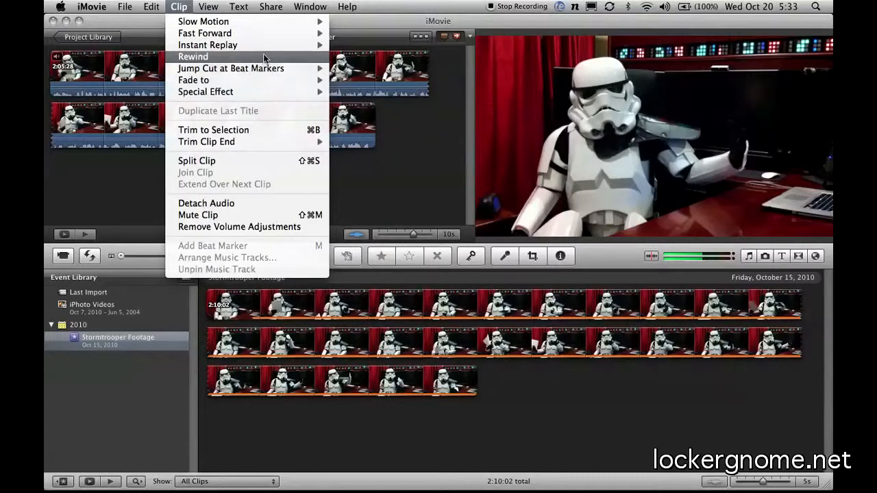
pyautogui.moveTo(208, 44)
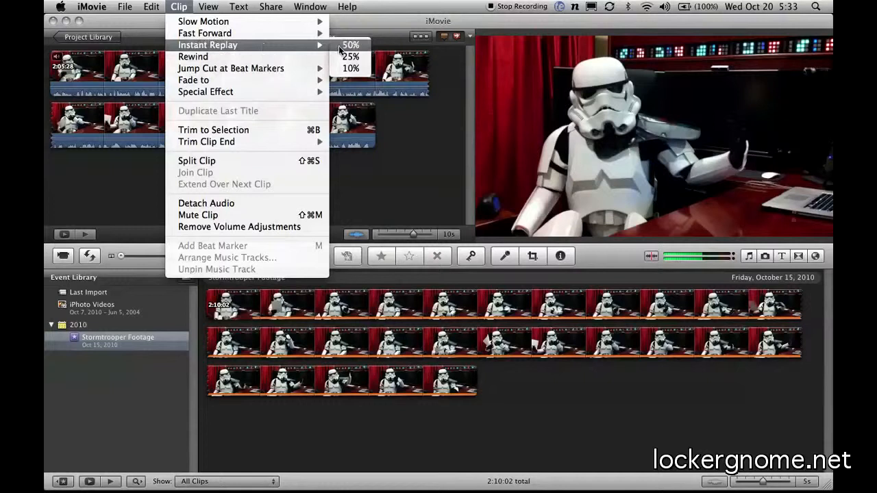
pyautogui.click(350, 45)
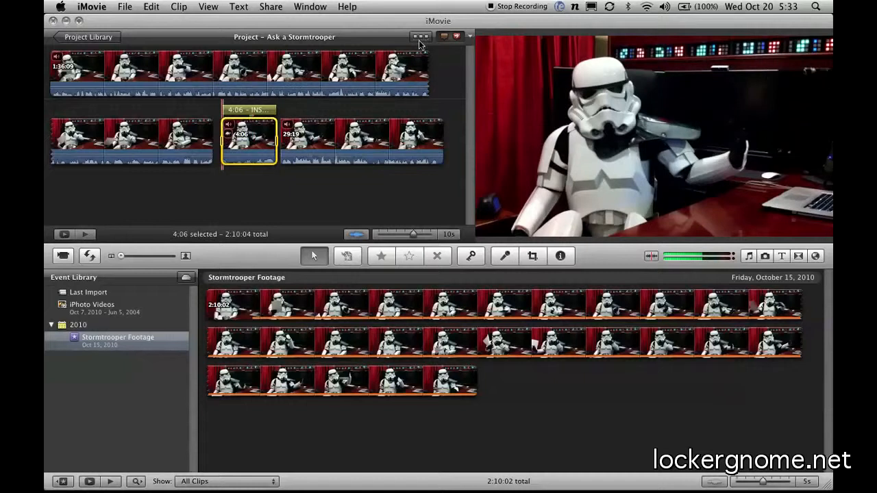
pyautogui.moveTo(421, 35)
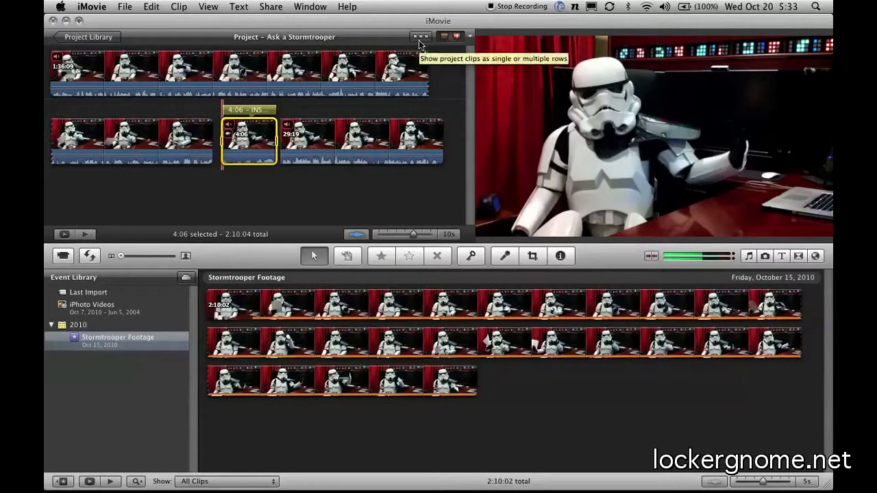
# - Switch the project browser to a single-row filmstrip with a timecode ruler
pyautogui.click(416, 37)
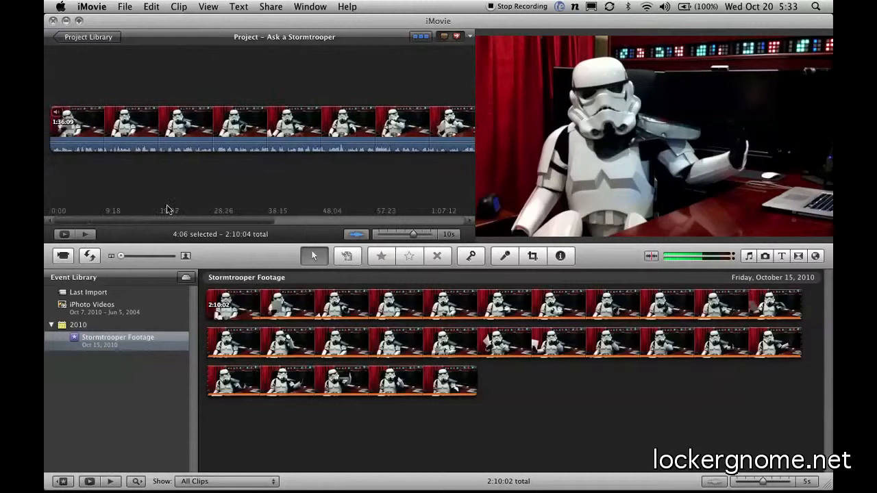
pyautogui.click(91, 7)
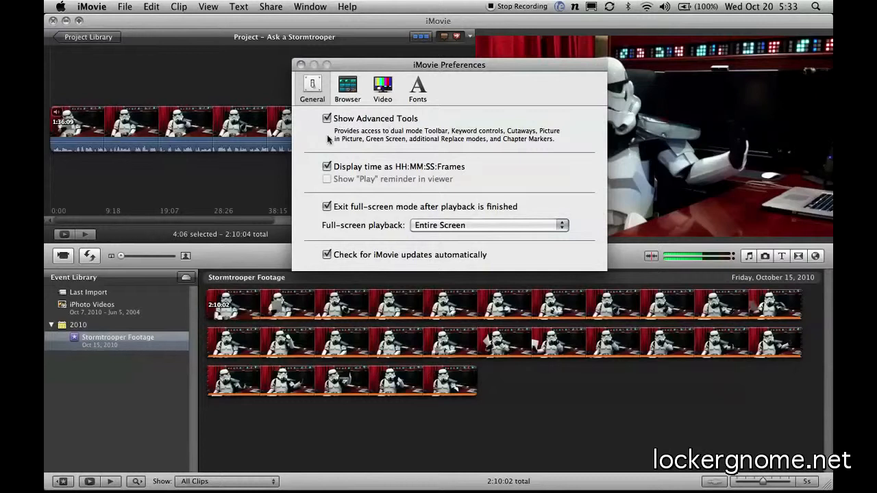
pyautogui.moveTo(374, 134)
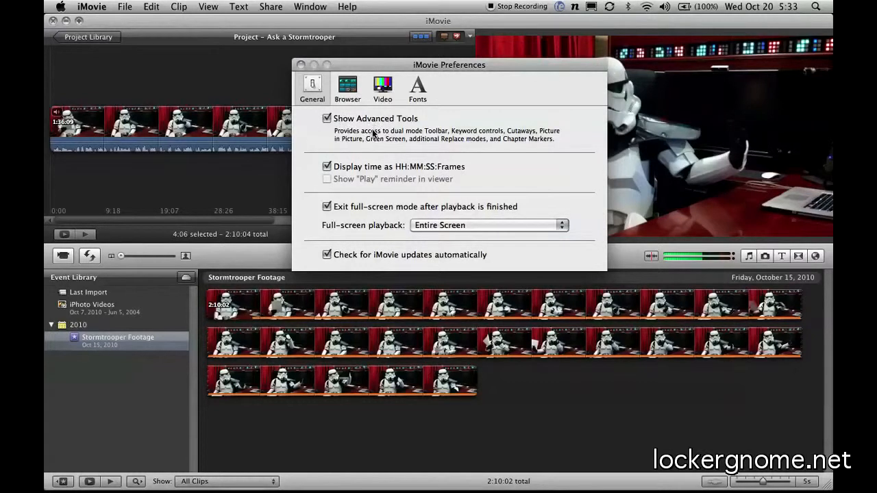
pyautogui.moveTo(479, 137)
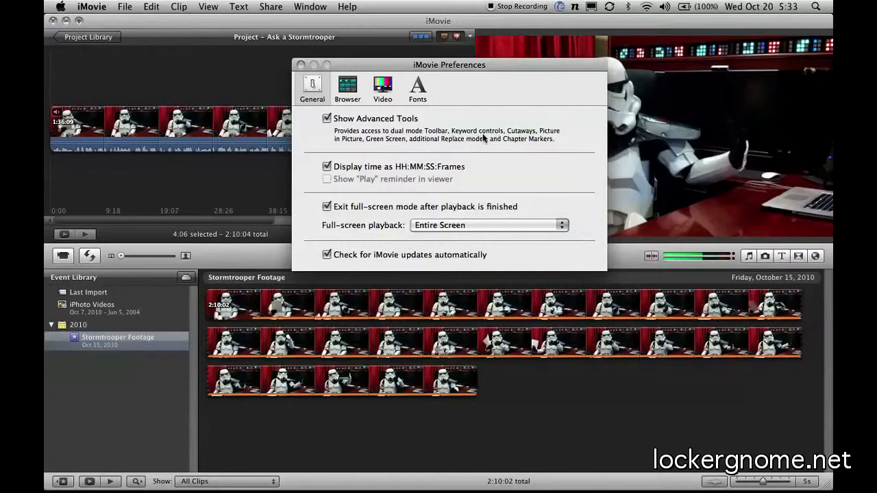
pyautogui.moveTo(442, 149)
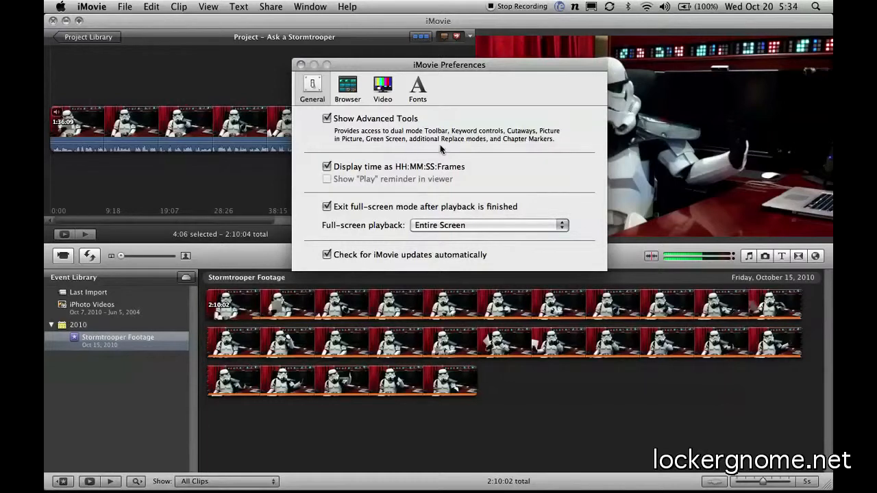
pyautogui.moveTo(346, 111)
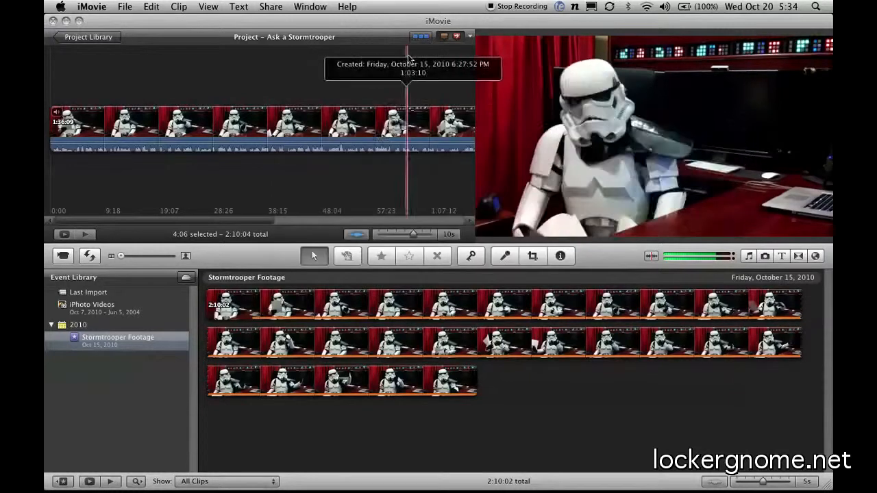
# - Return the project to multiple rows with thumbnails of about 2 seconds each
pyautogui.click(421, 35)
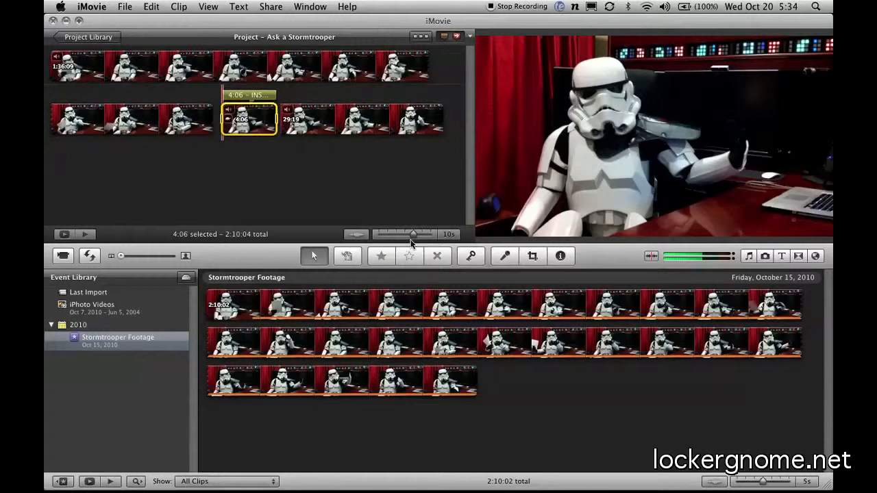
pyautogui.moveTo(414, 235); pyautogui.dragTo(387, 234)
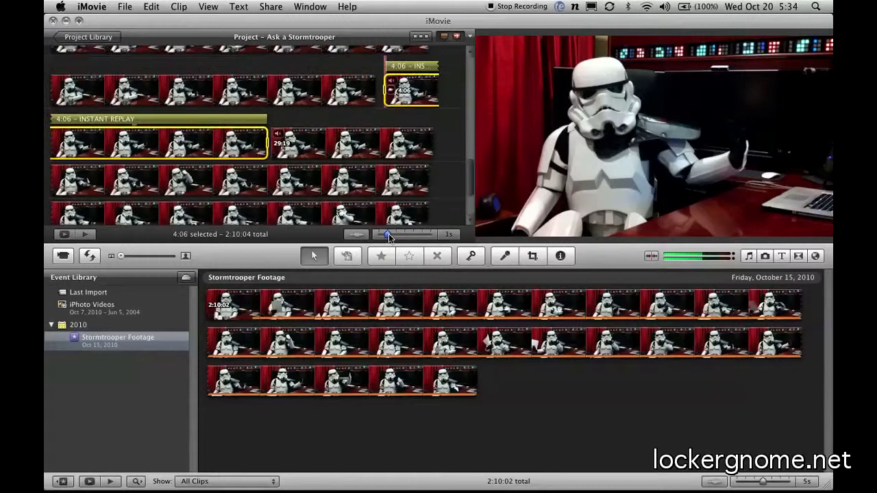
pyautogui.moveTo(385, 234); pyautogui.dragTo(396, 235)
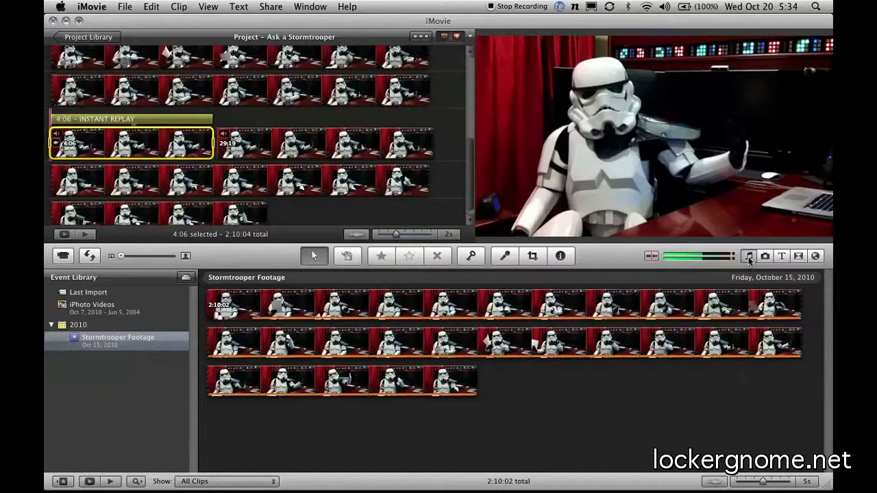
# - Open the photos and titles browsers, then scroll Maps and Backgrounds to the background thumbnails
pyautogui.click(765, 255)
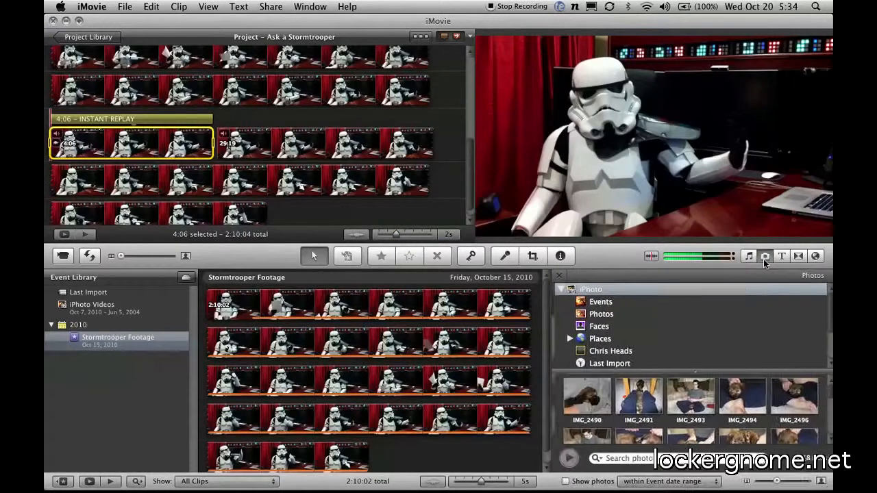
pyautogui.click(798, 256)
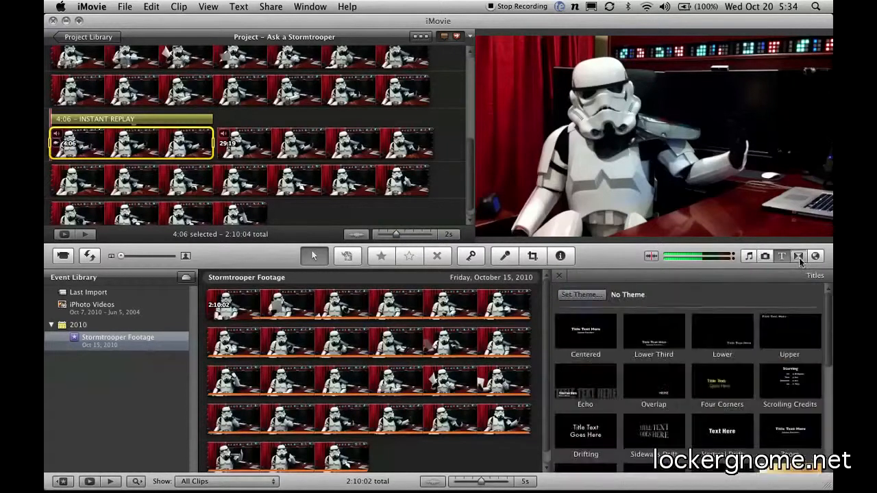
pyautogui.click(815, 255)
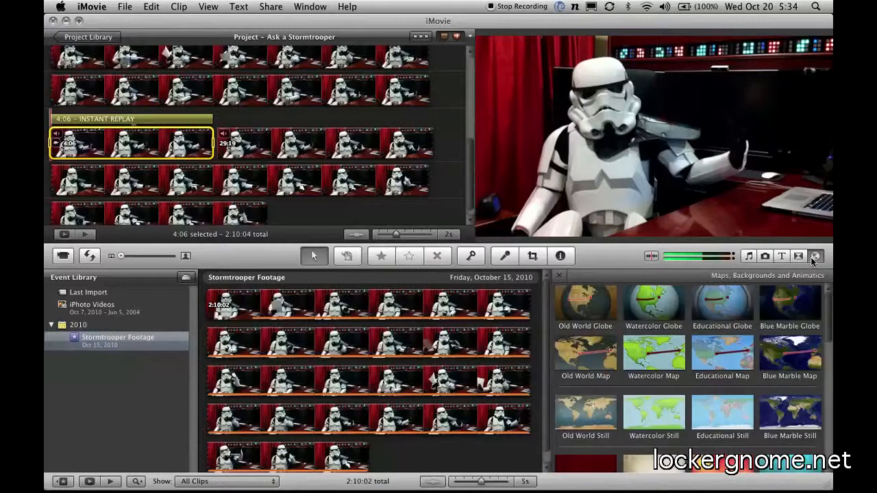
pyautogui.moveTo(696, 280)
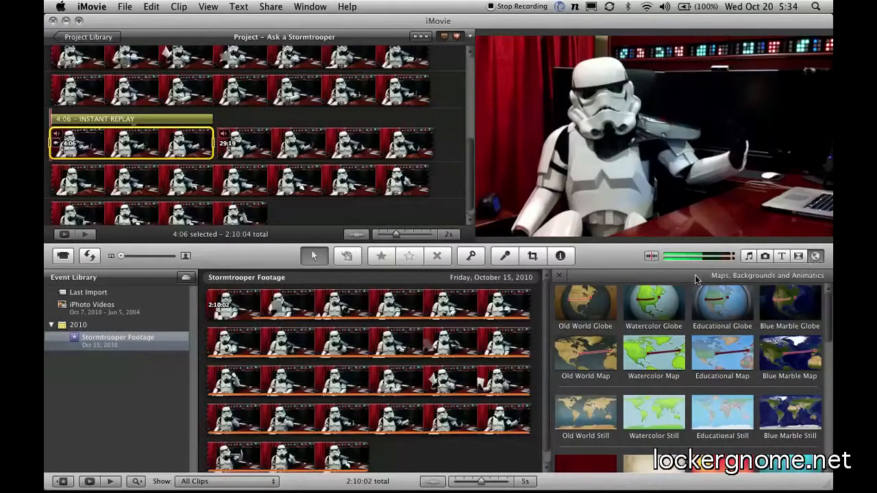
pyautogui.scroll(-3)
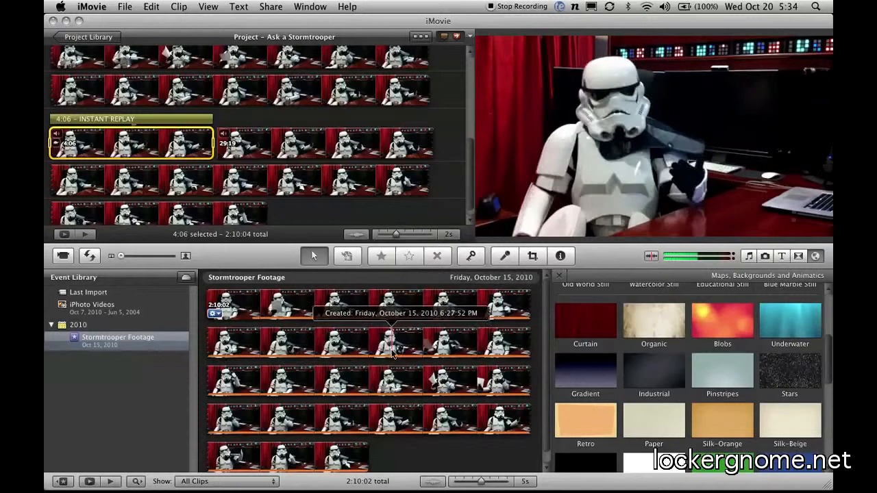
# - Right-click the Stormtrooper Footage event clip to reveal the Analyze Video options
pyautogui.rightClick(394, 342)
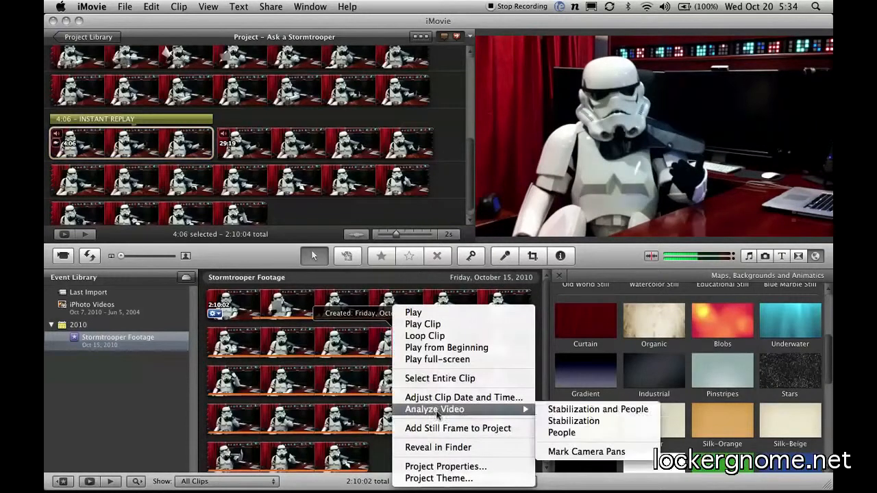
pyautogui.moveTo(598, 409)
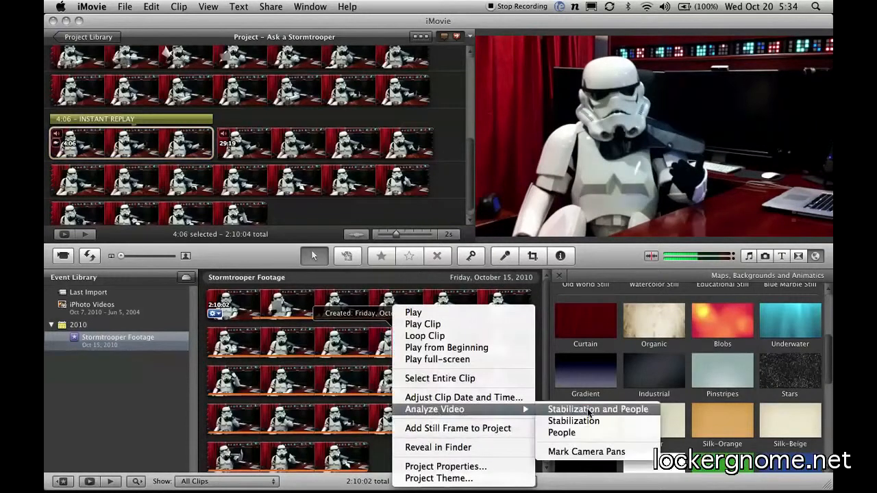
pyautogui.moveTo(562, 433)
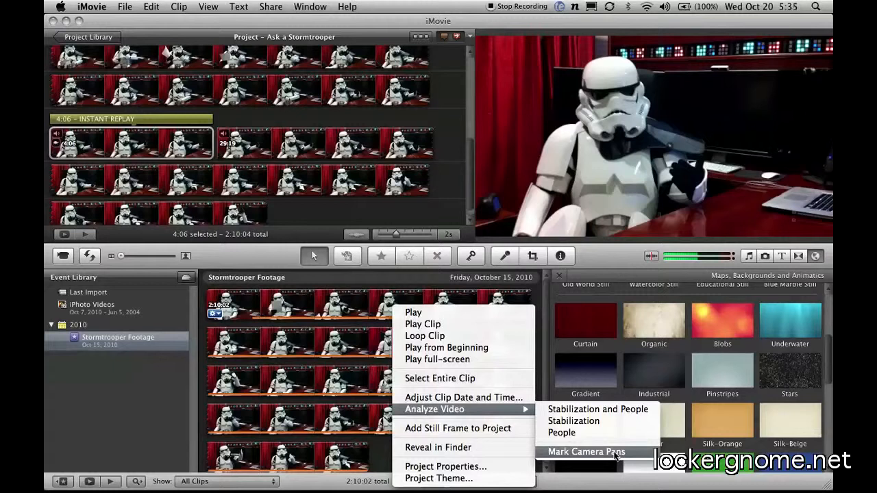
pyautogui.moveTo(612, 253)
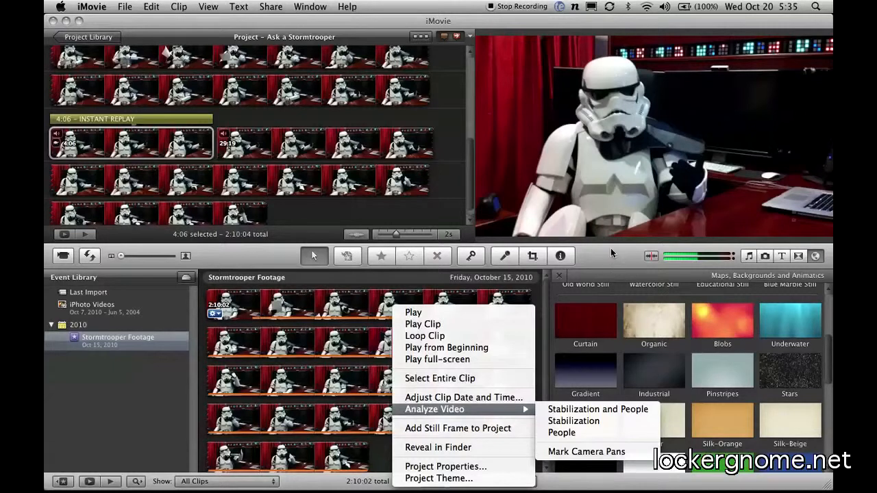
# - Open the instant replay clip's Inspector and Crop view, then exit back to the project
pyautogui.click(561, 256)
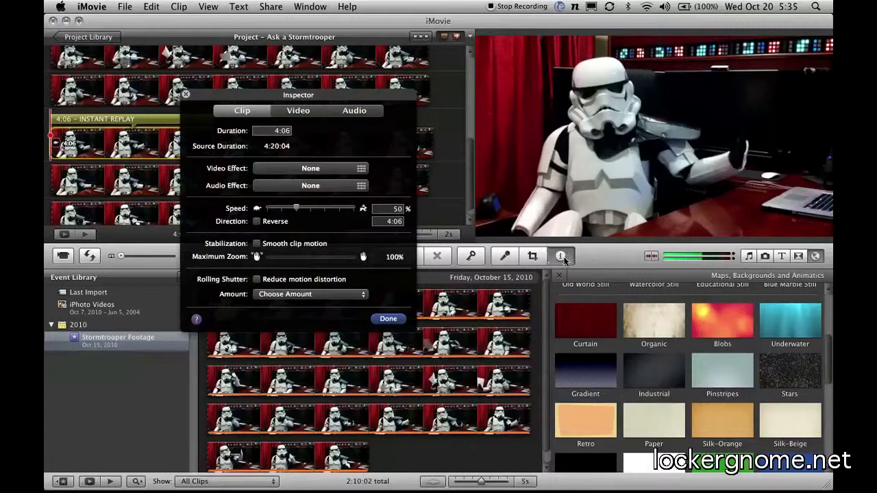
pyautogui.click(388, 319)
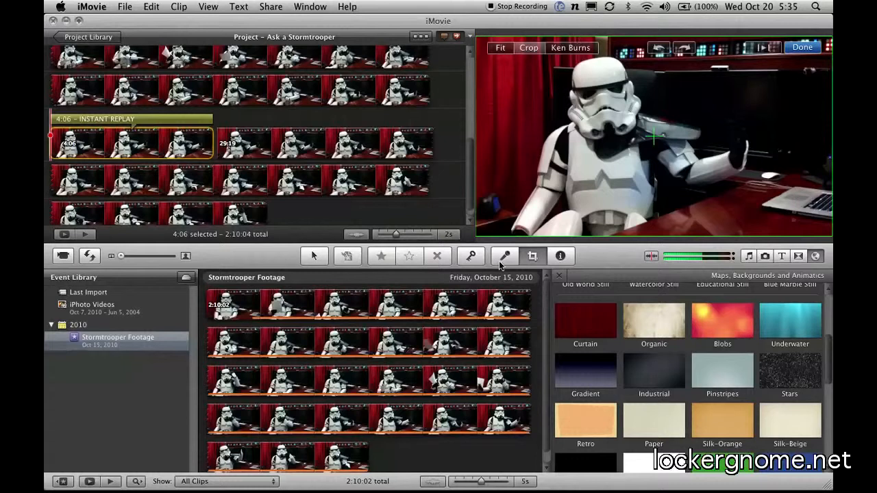
pyautogui.moveTo(505, 256)
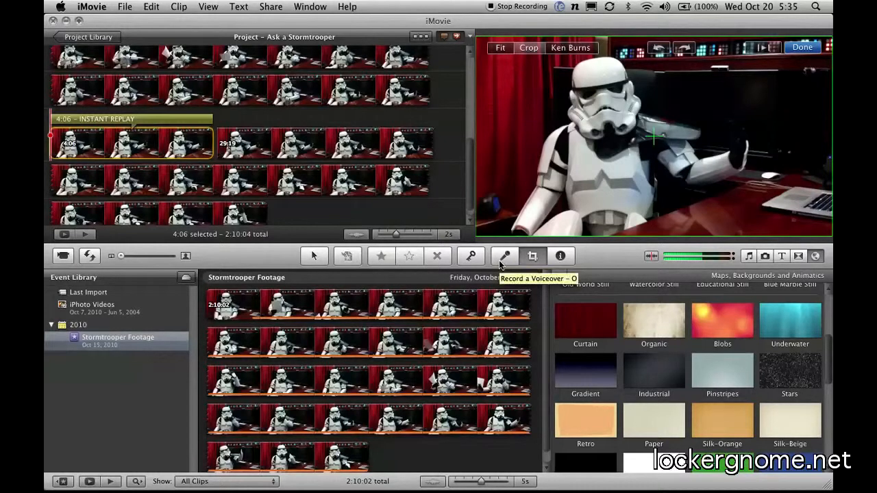
pyautogui.click(471, 256)
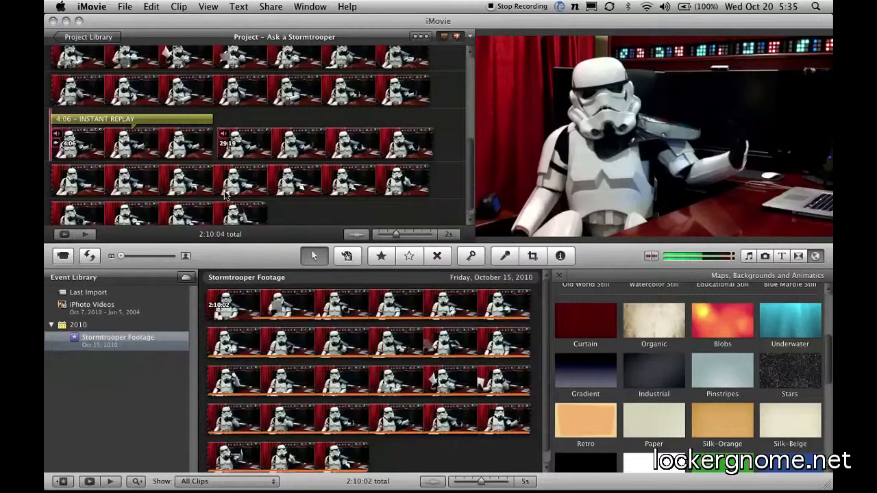
pyautogui.moveTo(350, 171)
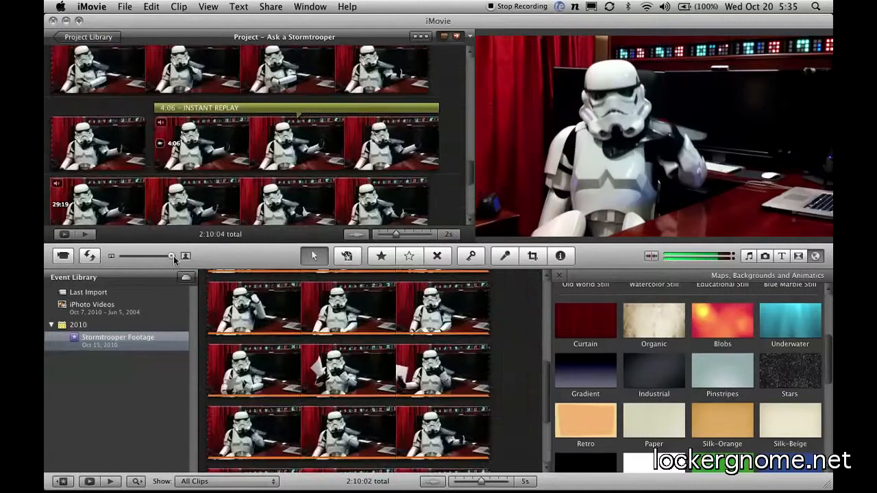
# - Shrink the clip thumbnails with the size slider, then enlarge them again
pyautogui.moveTo(172, 256); pyautogui.dragTo(135, 256)
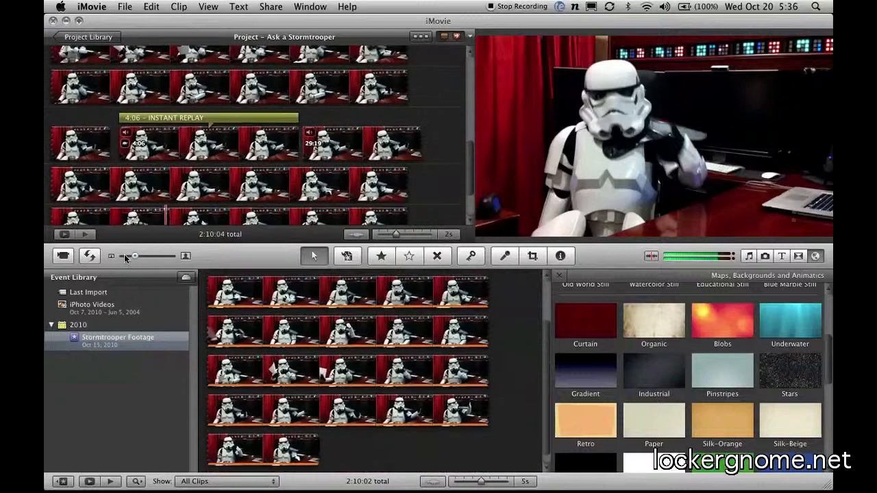
pyautogui.moveTo(135, 256); pyautogui.dragTo(166, 256)
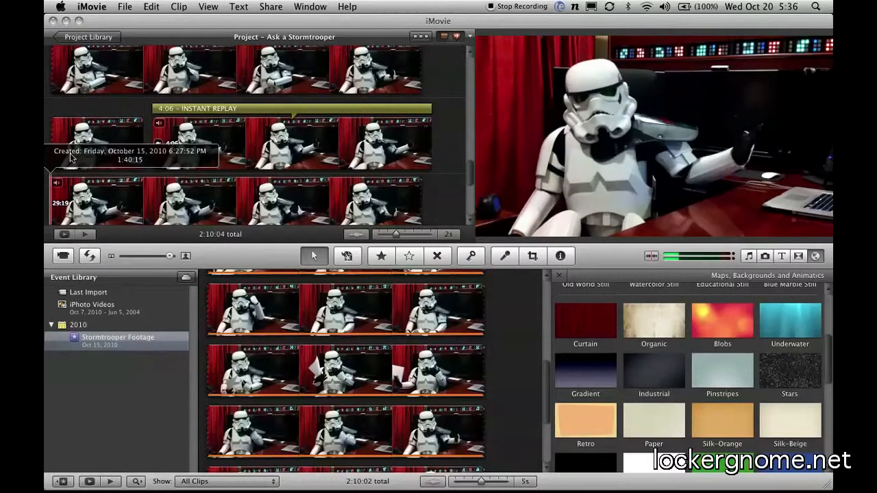
pyautogui.moveTo(158, 106)
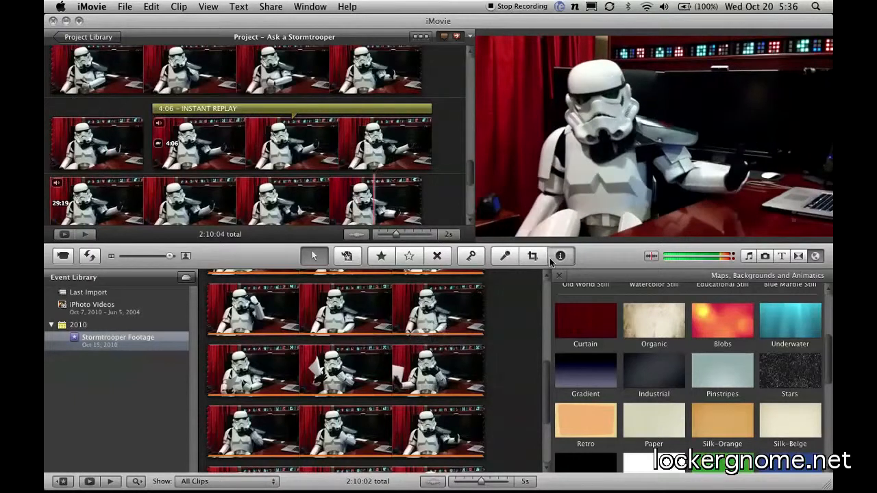
# - Inspect the 29:19 clip's info, open Filter by Keyword, and close the Inspector
pyautogui.click(560, 256)
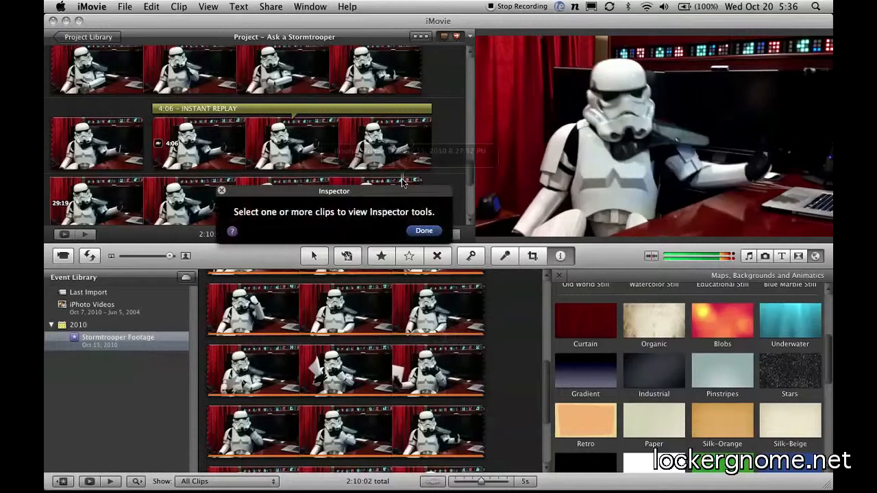
pyautogui.click(96, 201)
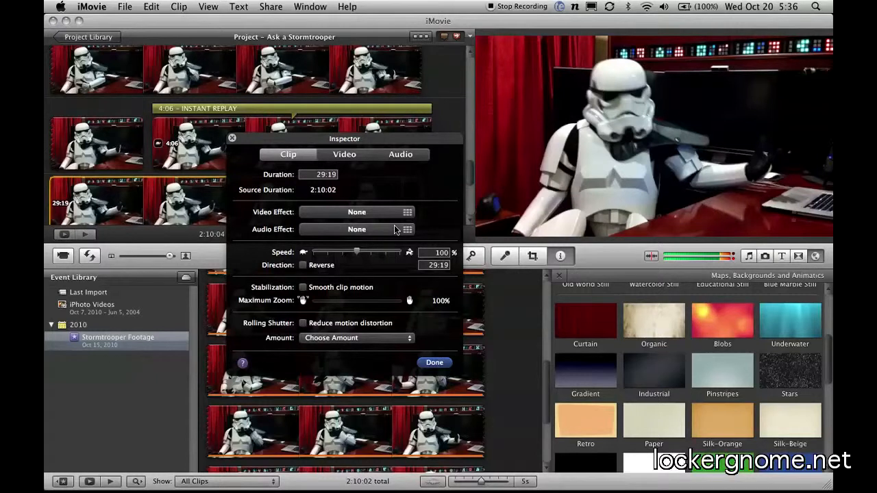
pyautogui.click(136, 481)
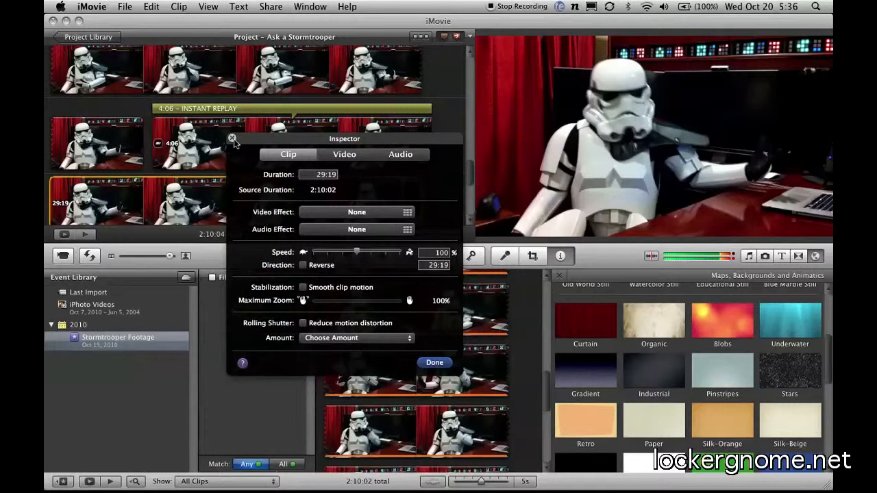
pyautogui.click(434, 362)
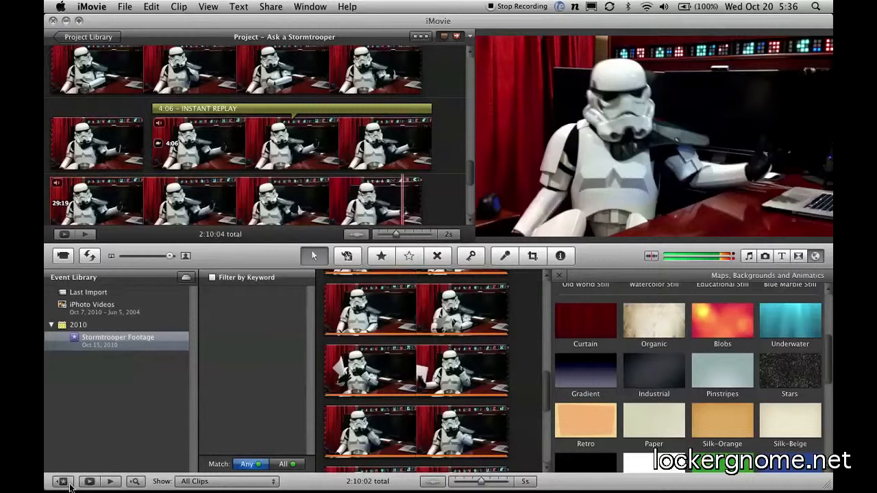
pyautogui.moveTo(63, 482)
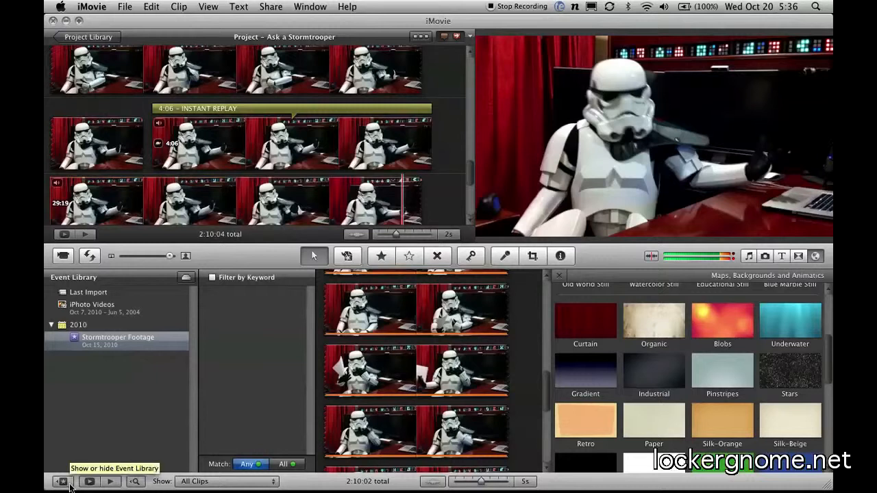
# - Hide the Event Library list with the bottom-left toggle button
pyautogui.click(62, 482)
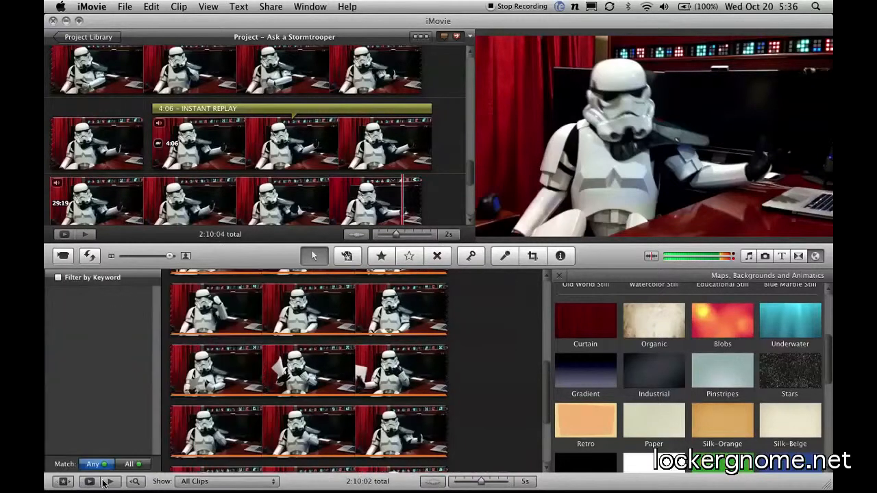
pyautogui.moveTo(135, 482)
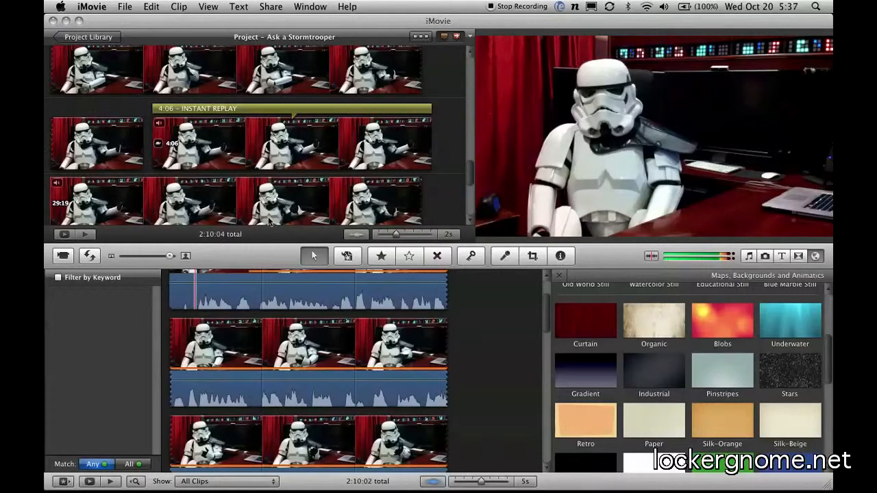
pyautogui.moveTo(312, 226)
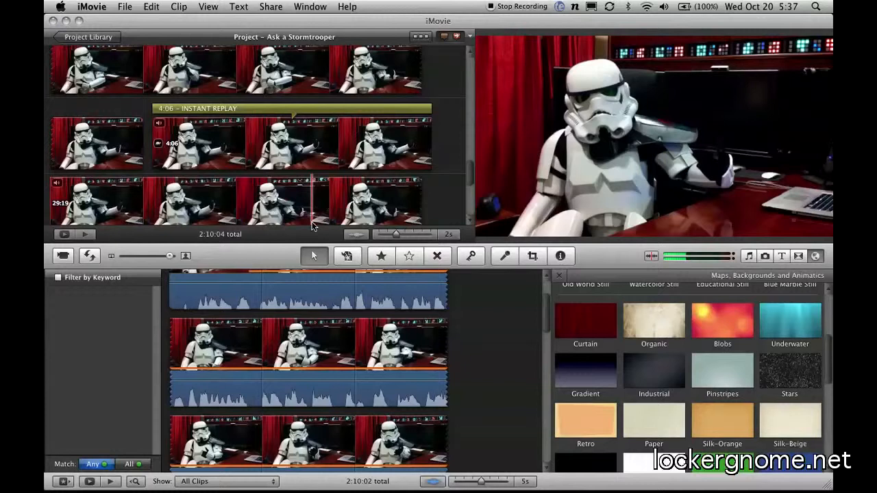
pyautogui.moveTo(327, 236)
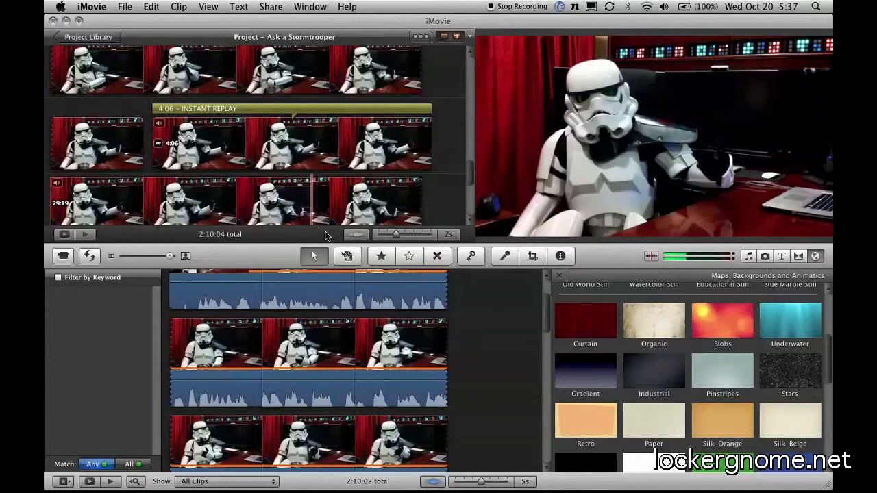
pyautogui.moveTo(471, 190)
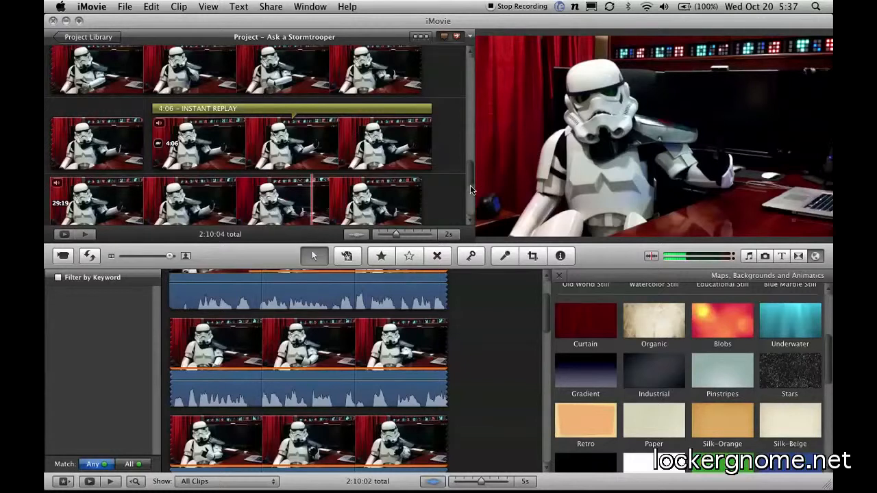